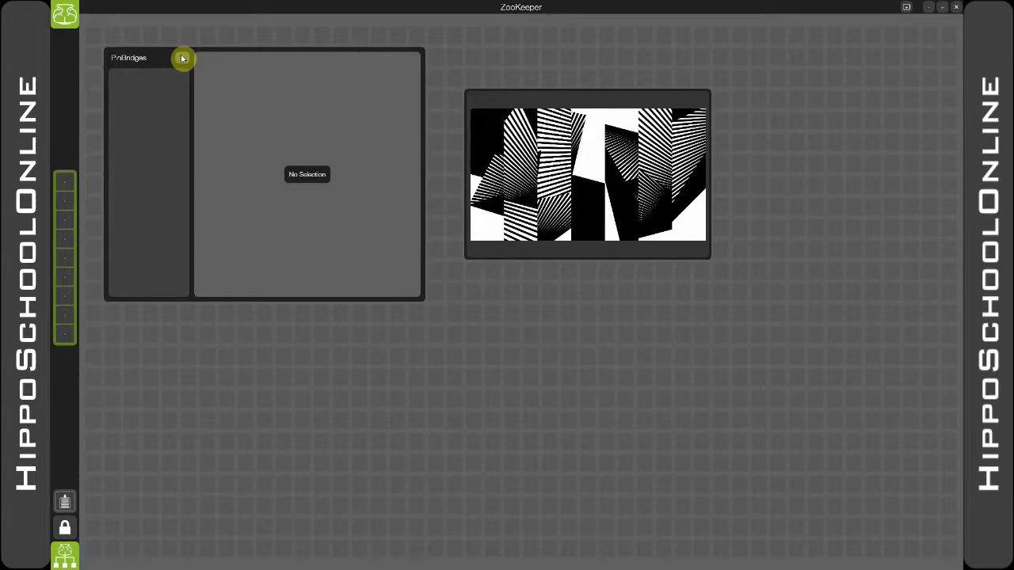
Begin a new PinBridge from the PinBridges panel
{"action": "left_click", "coordinate": [181, 58]}
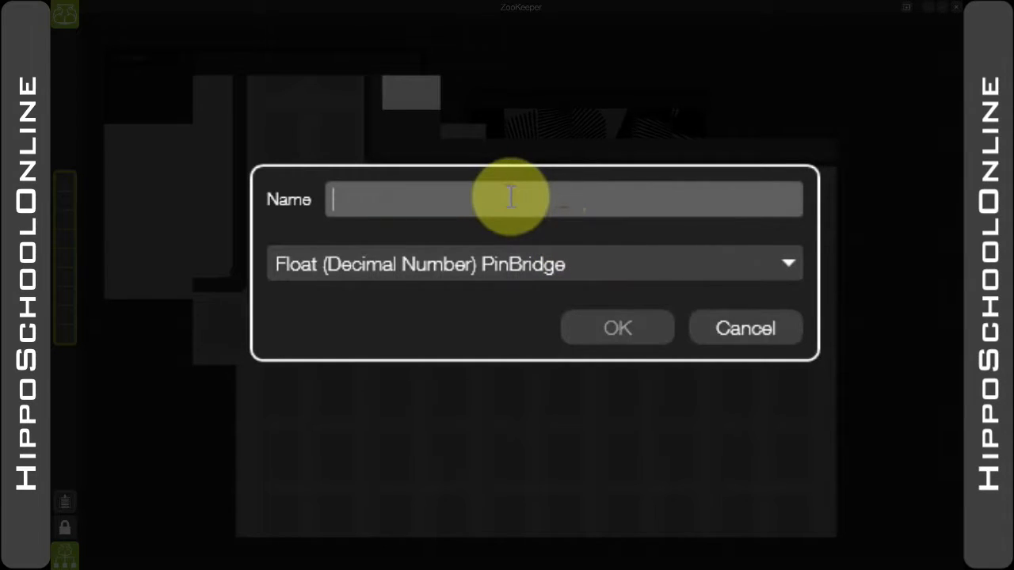
Name the PinBridge 'Level' and review the type list, keeping Float (Decimal Number)
{"action": "type", "text": "Level"}
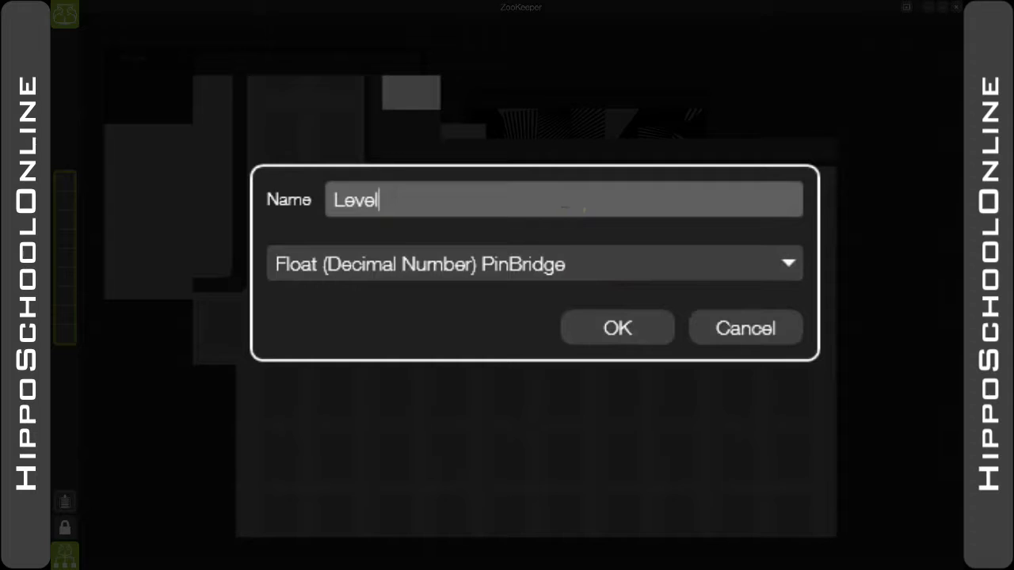
{"action": "left_click", "coordinate": [790, 263]}
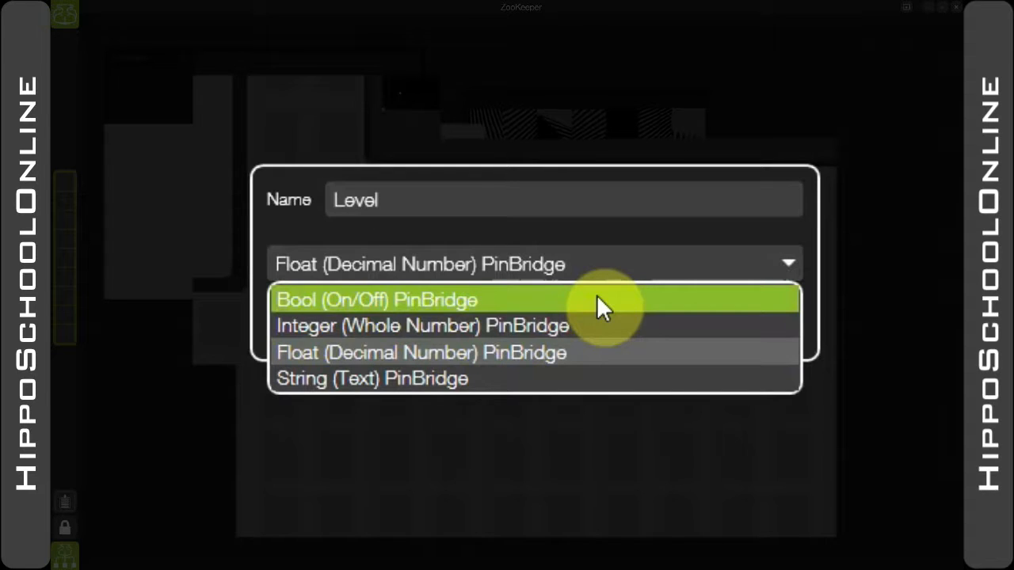
{"action": "mouse_move", "coordinate": [630, 342]}
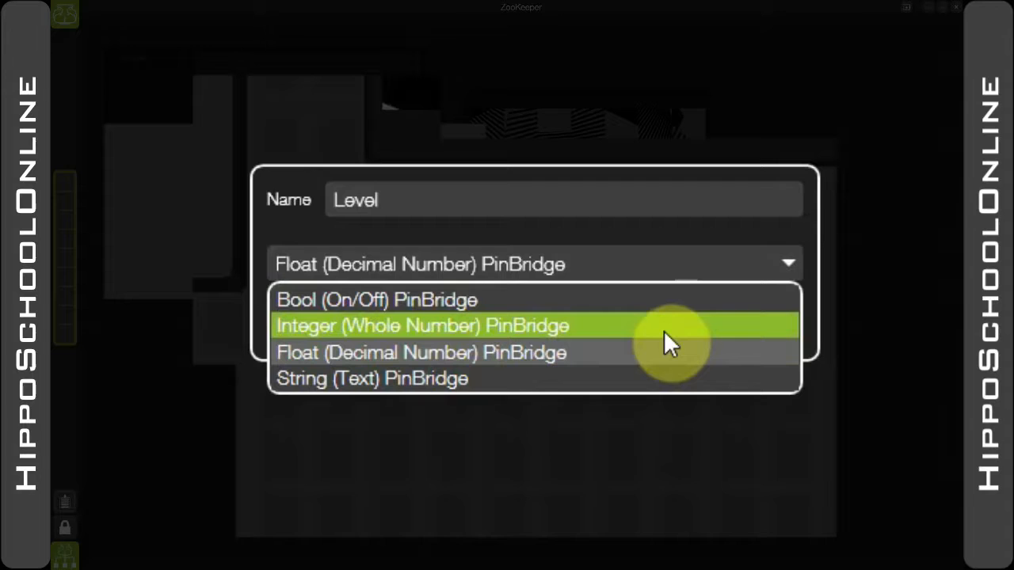
{"action": "mouse_move", "coordinate": [643, 380]}
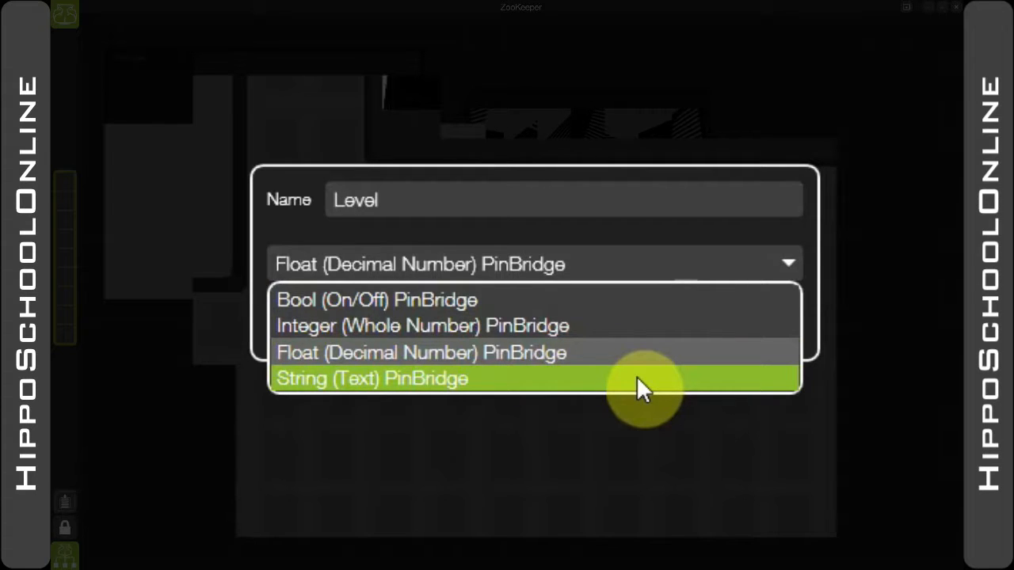
{"action": "mouse_move", "coordinate": [646, 365]}
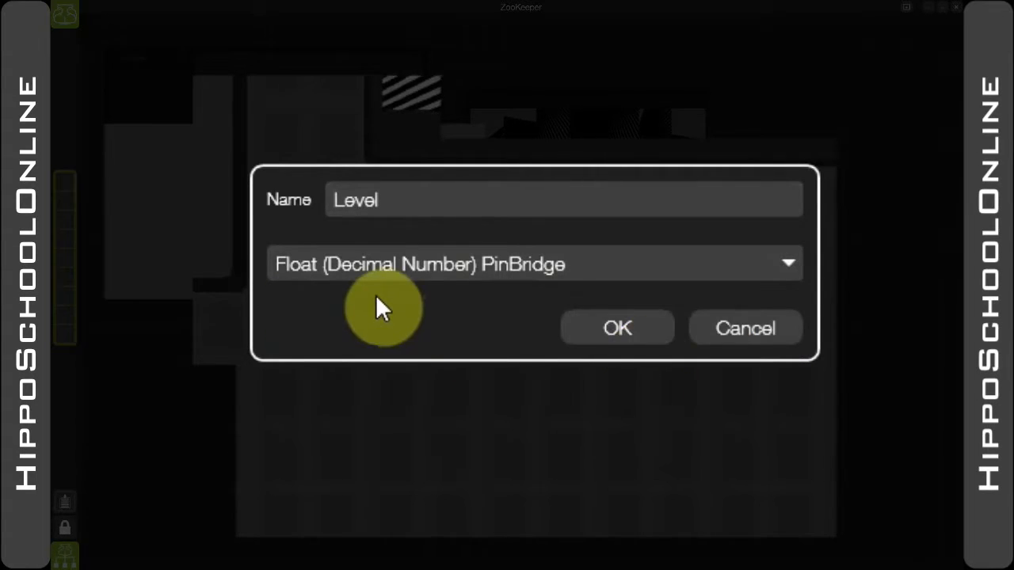
Create the Level PinBridge, select it and begin adding its target pins
{"action": "left_click", "coordinate": [618, 326]}
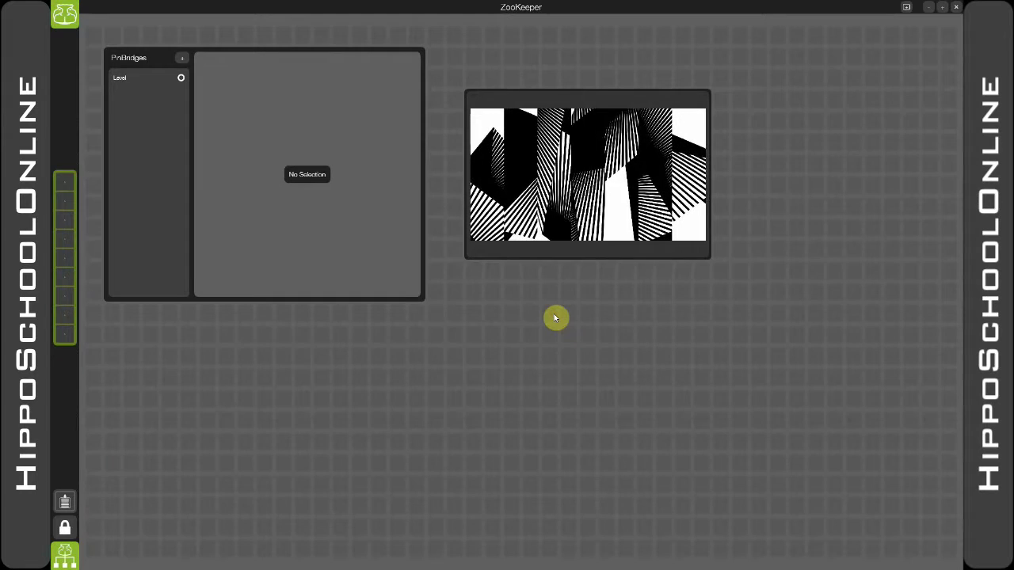
{"action": "left_click", "coordinate": [142, 77]}
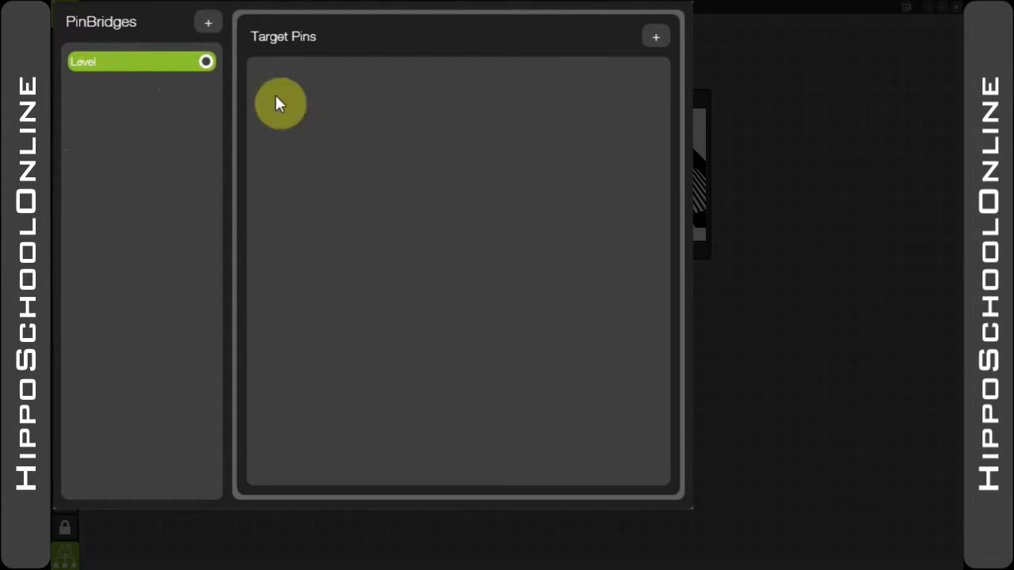
{"action": "left_click", "coordinate": [655, 37]}
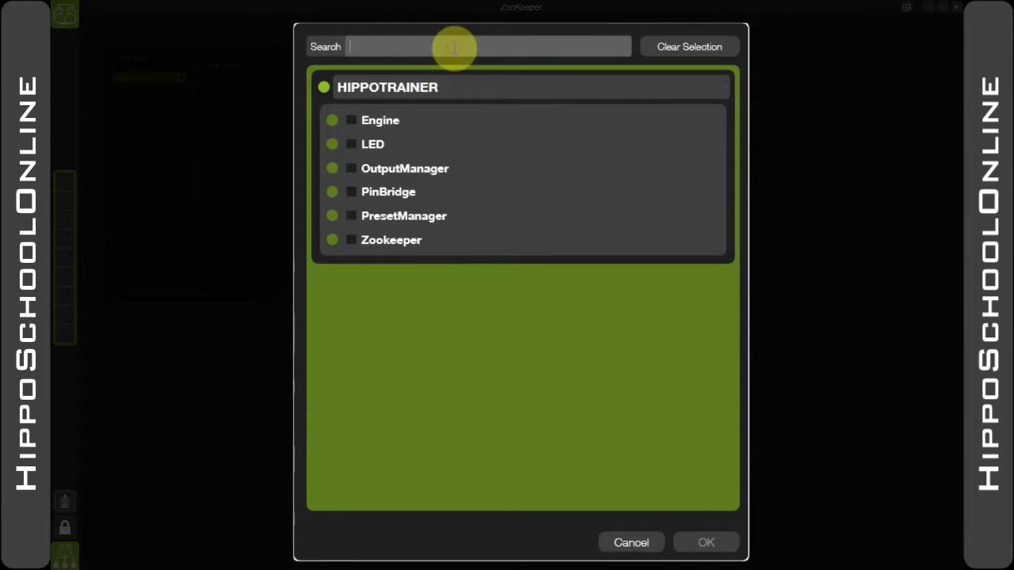
Filter pins by 'leve' and target Mix1 Layer1 and Layer2 Mixer Level pins
{"action": "type", "text": "level"}
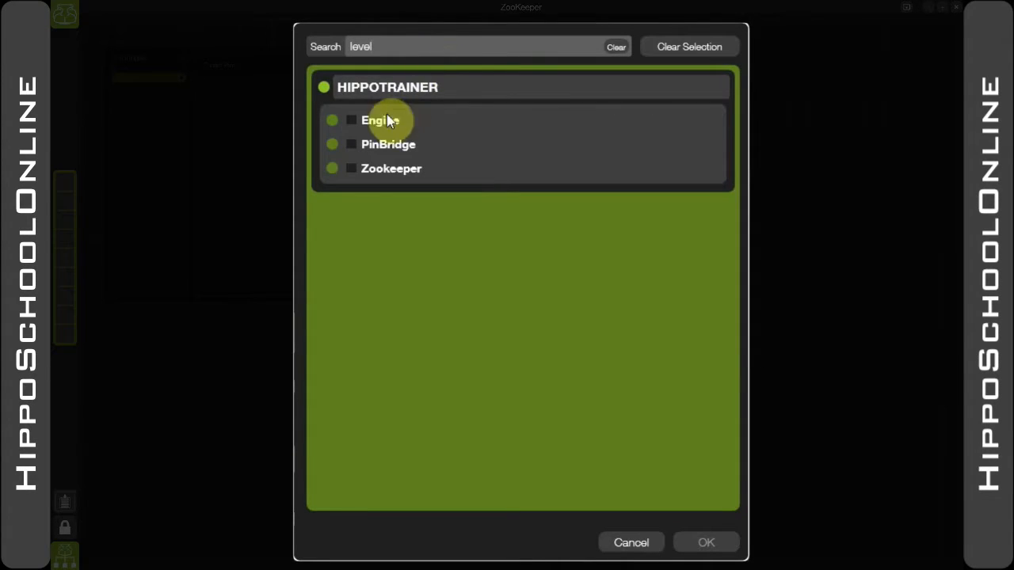
{"action": "left_click", "coordinate": [378, 120]}
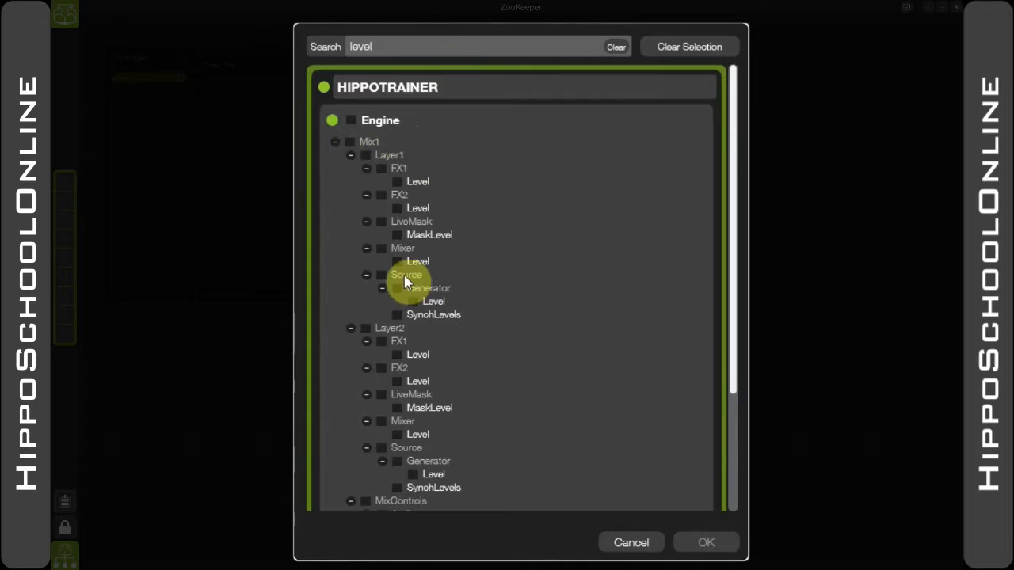
{"action": "left_click", "coordinate": [396, 261]}
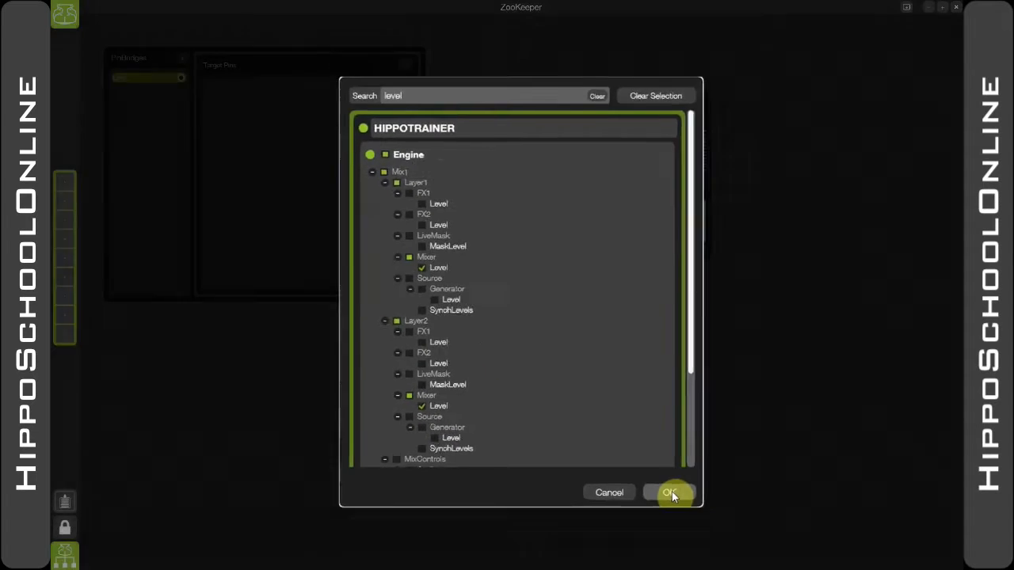
{"action": "left_click", "coordinate": [671, 491]}
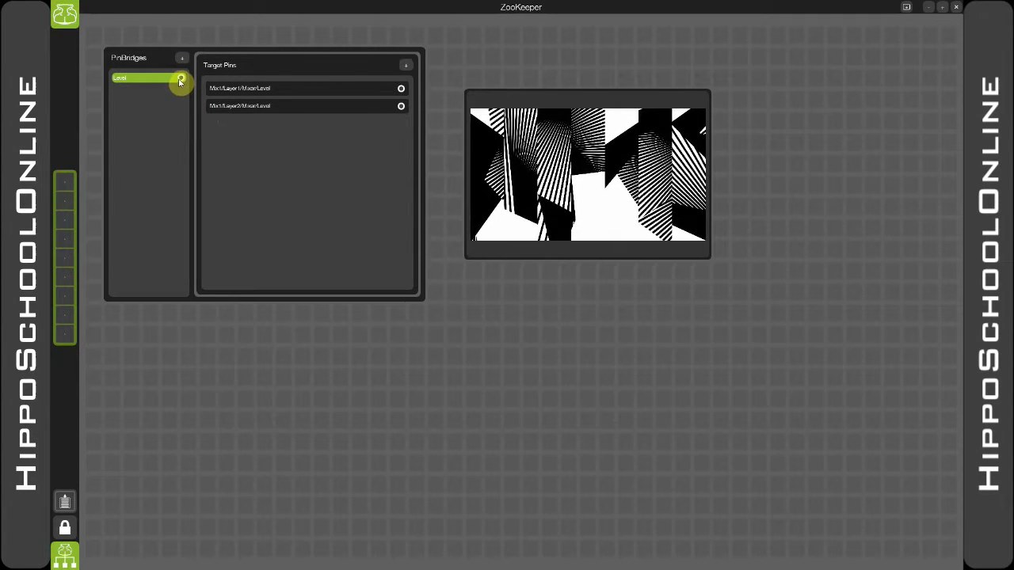
Drop Level onto the desktop as a fader and move it to fade the output
{"action": "left_click_drag", "start_coordinate": [181, 78], "coordinate": [479, 323]}
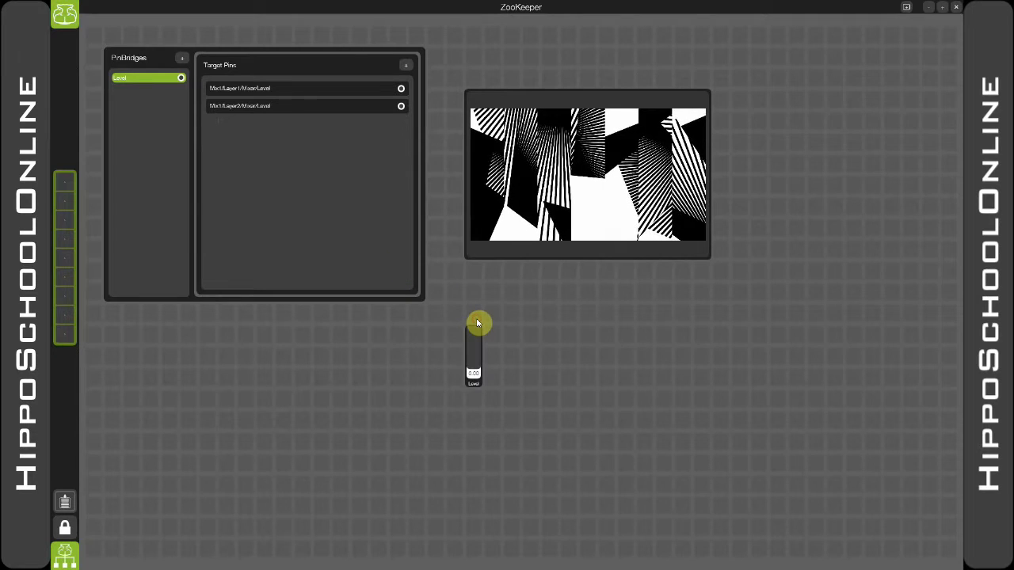
{"action": "left_click_drag", "start_coordinate": [479, 323], "coordinate": [476, 357]}
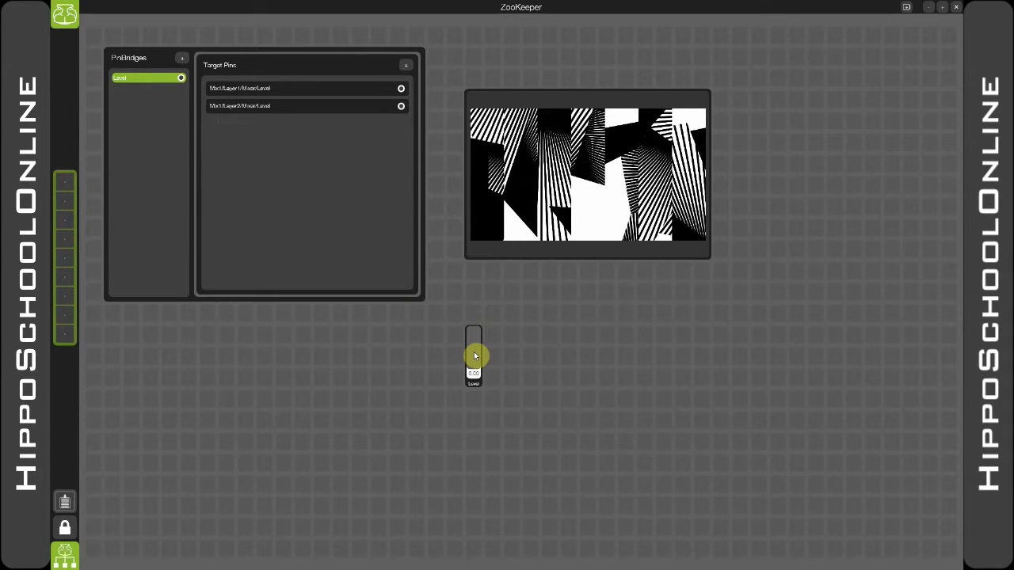
{"action": "left_click_drag", "start_coordinate": [474, 355], "coordinate": [475, 334]}
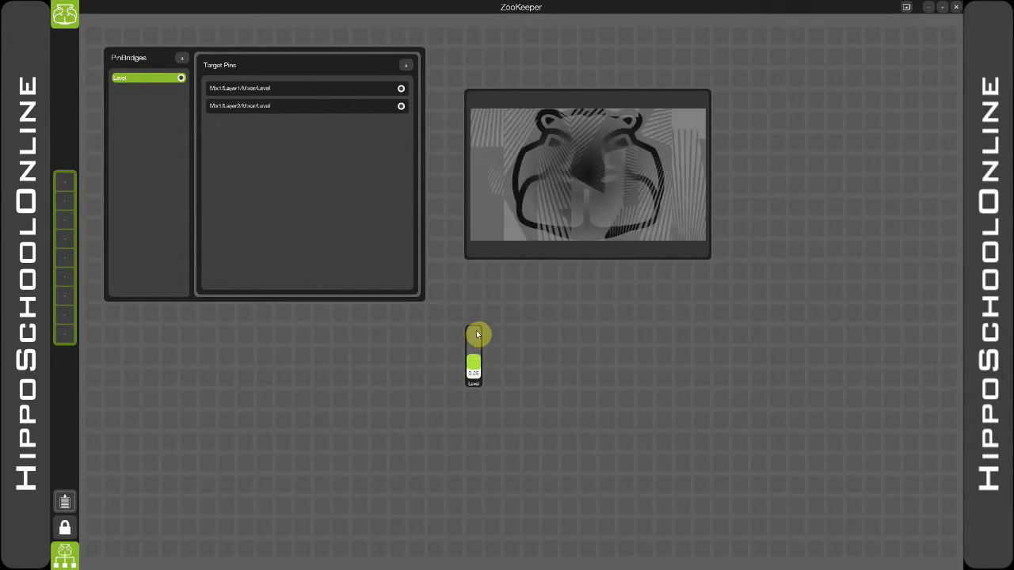